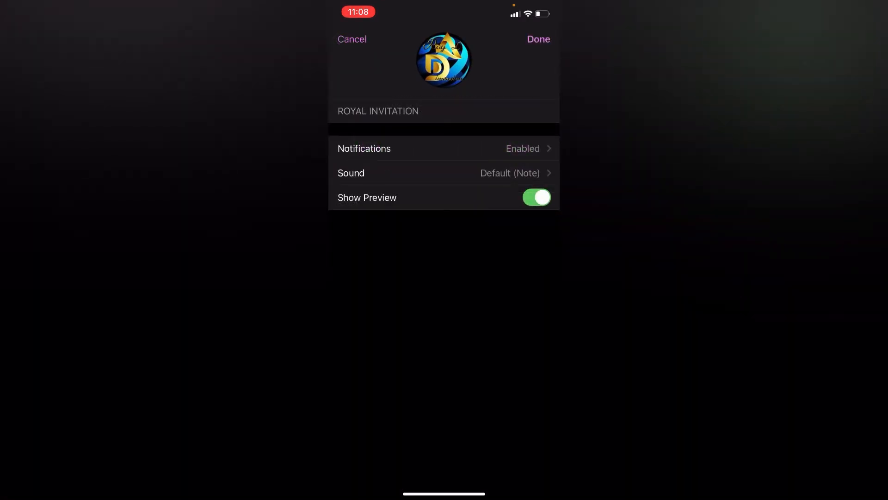
Set ROYAL INVITATION notifications to Enable and open its tone list showing Default (Note).
{"action": "left_click", "coordinate": [443, 148]}
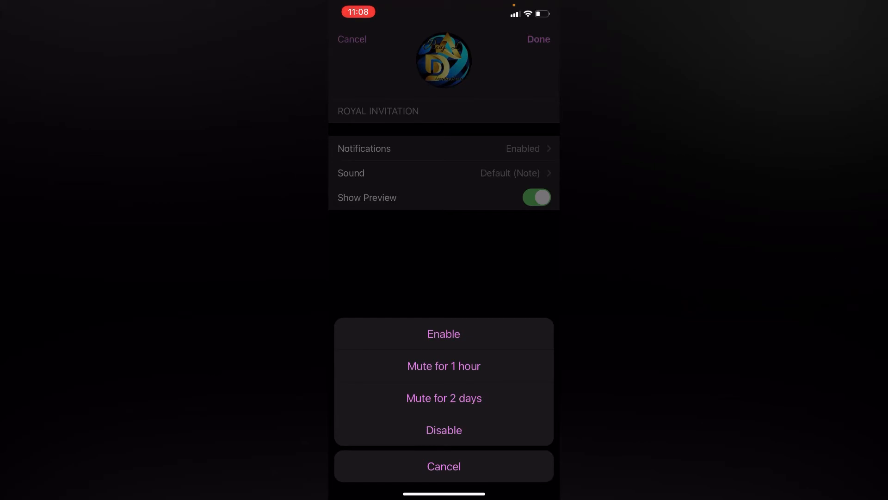
{"action": "left_click", "coordinate": [444, 466]}
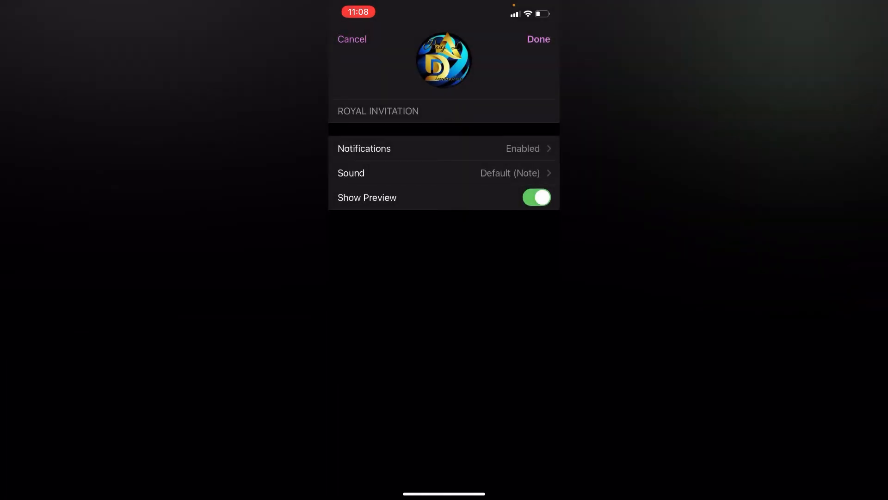
{"action": "left_click", "coordinate": [443, 172]}
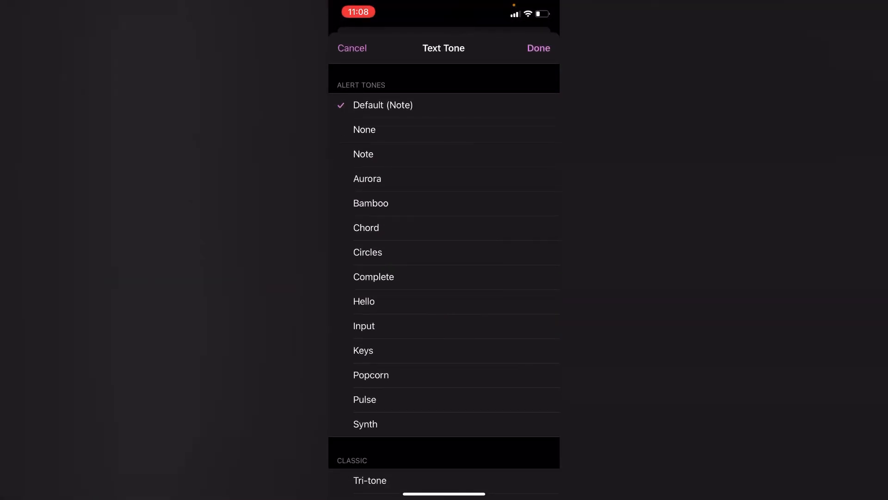